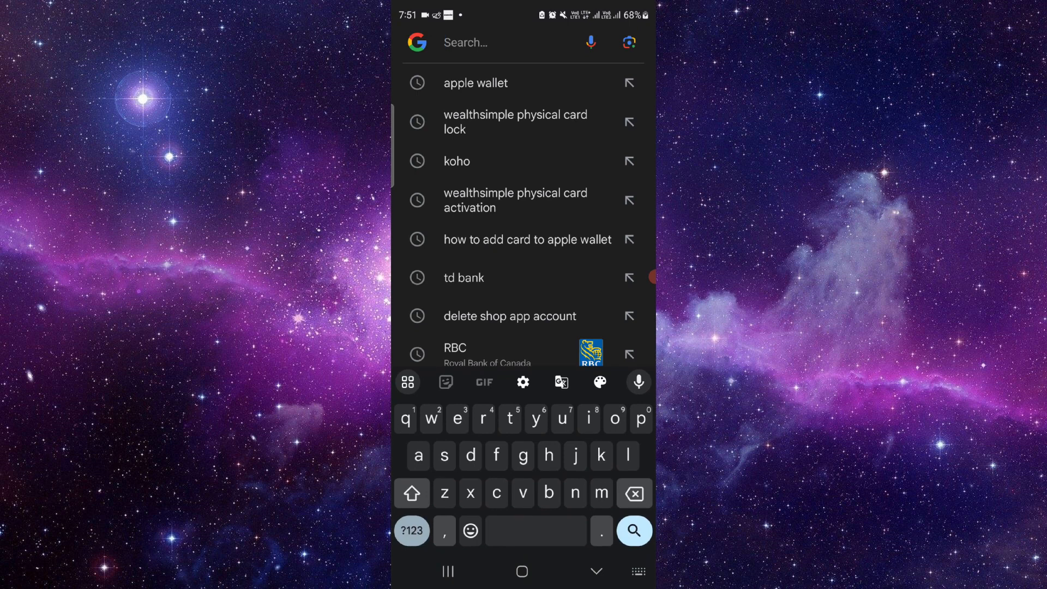
Search Google for 'neo acc' and open the Neo Financial sign-up form.
type("neo")
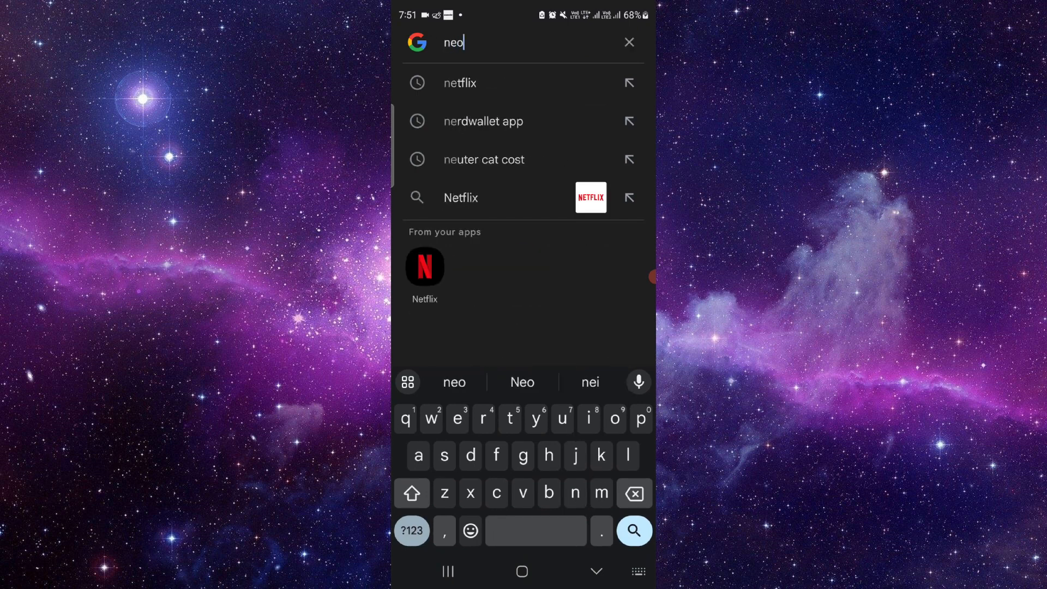
type("acc")
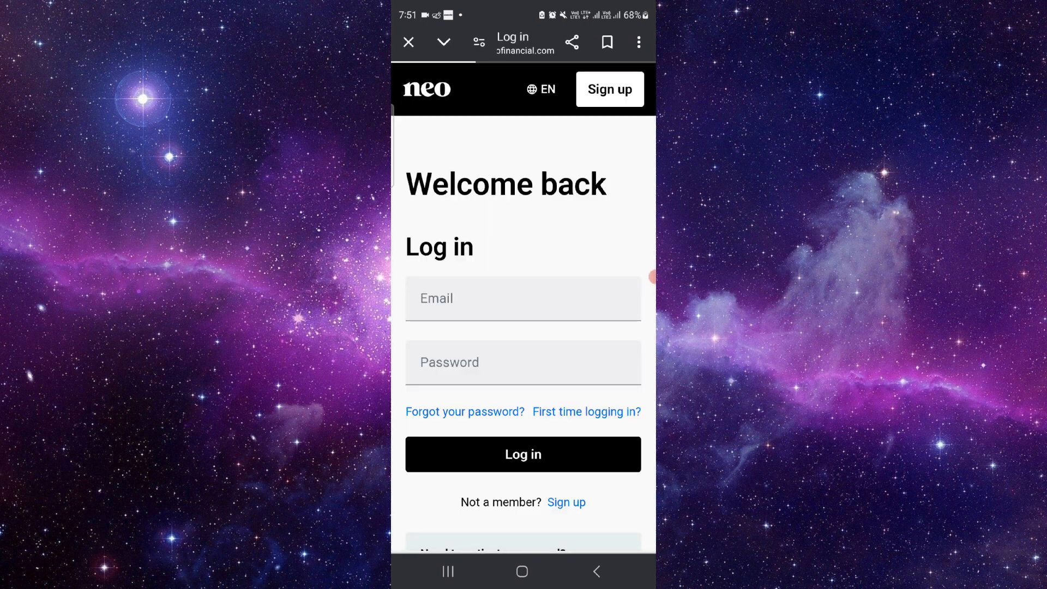
scroll("down", 3)
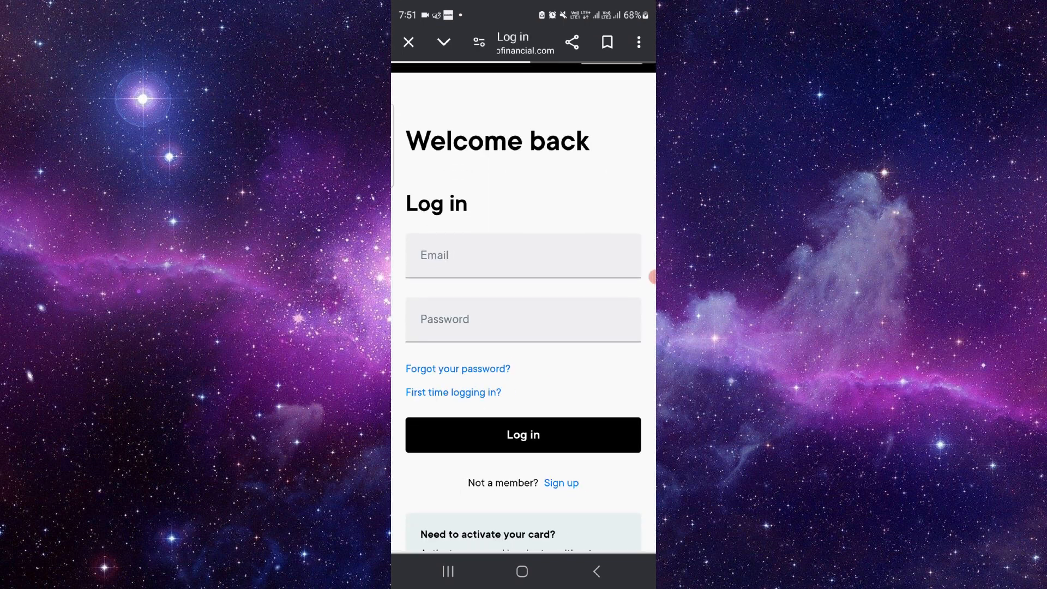
left_click(561, 482)
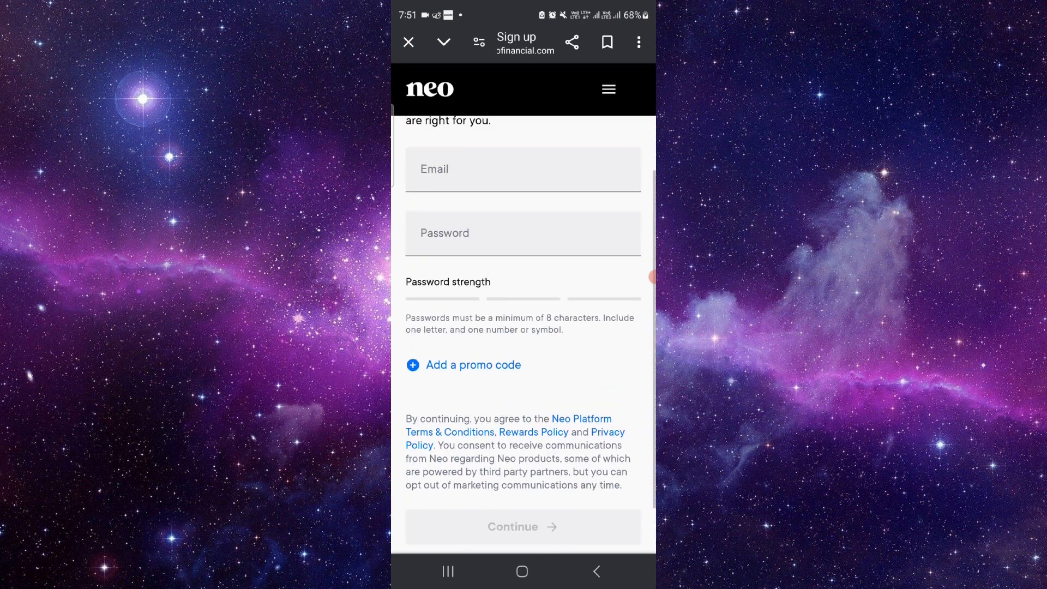